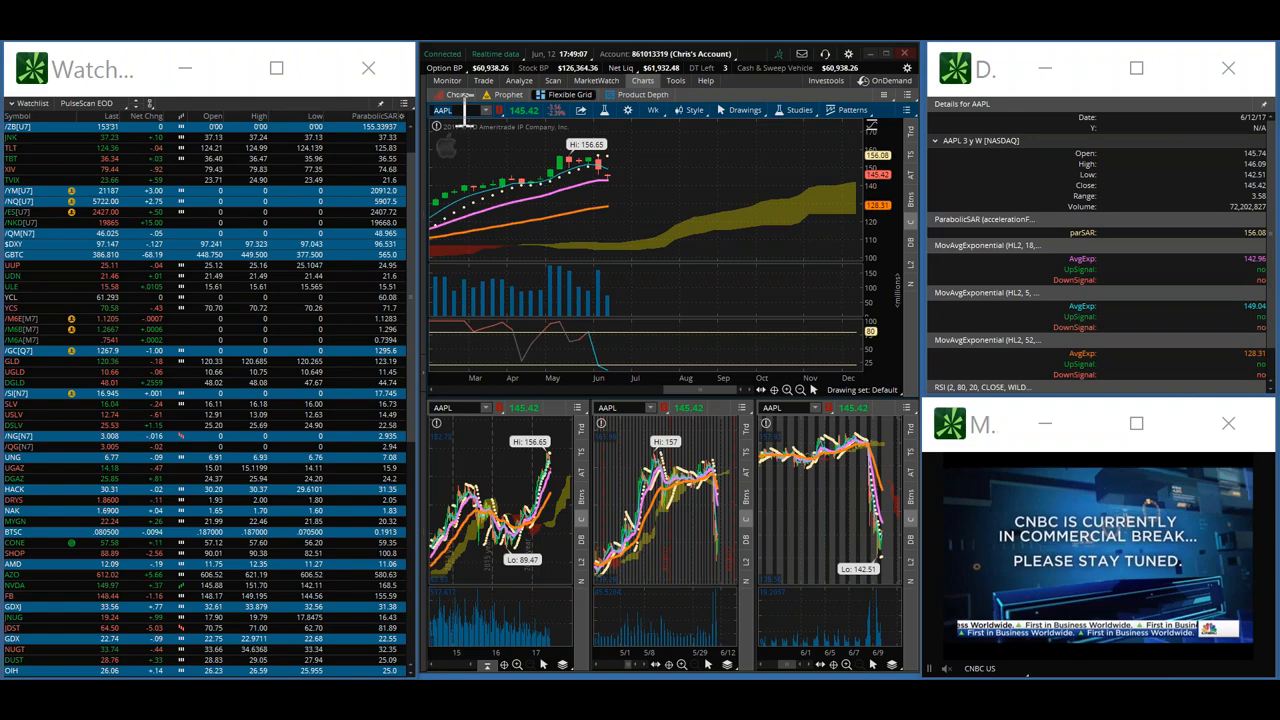
{"action": "type", "text": "GOOG"}
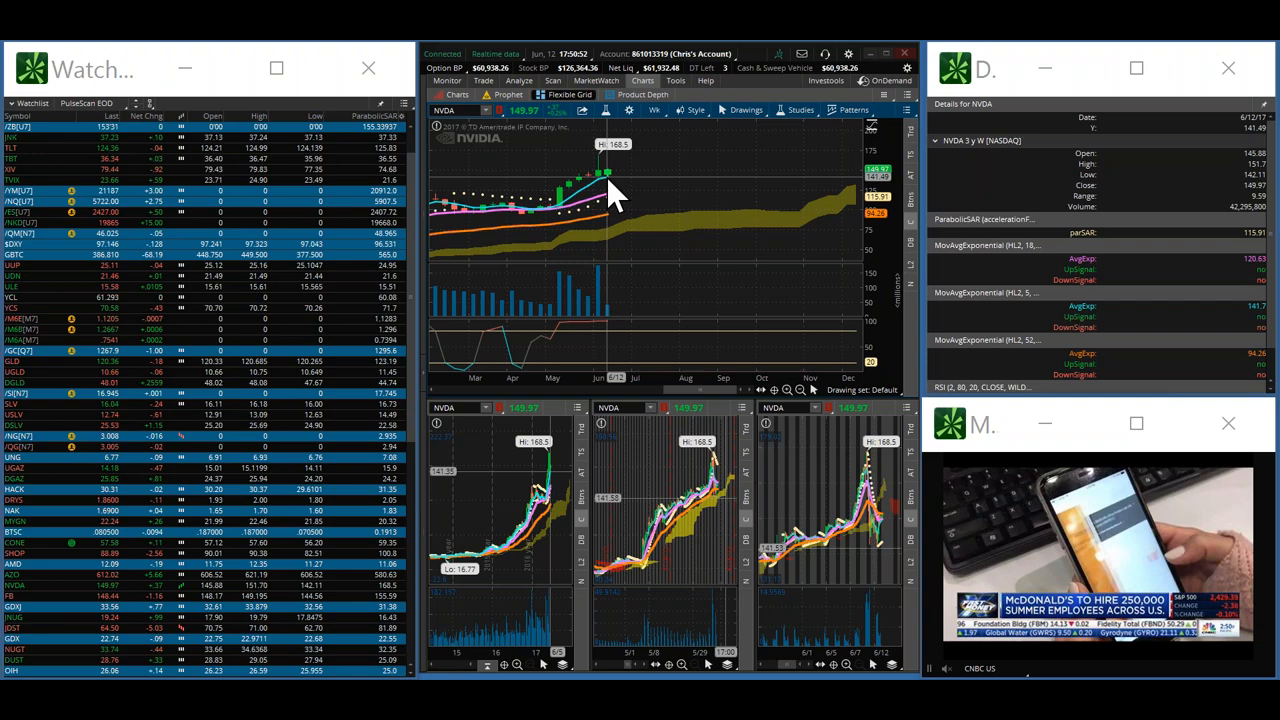
{"action": "mouse_move", "coordinate": [600, 178]}
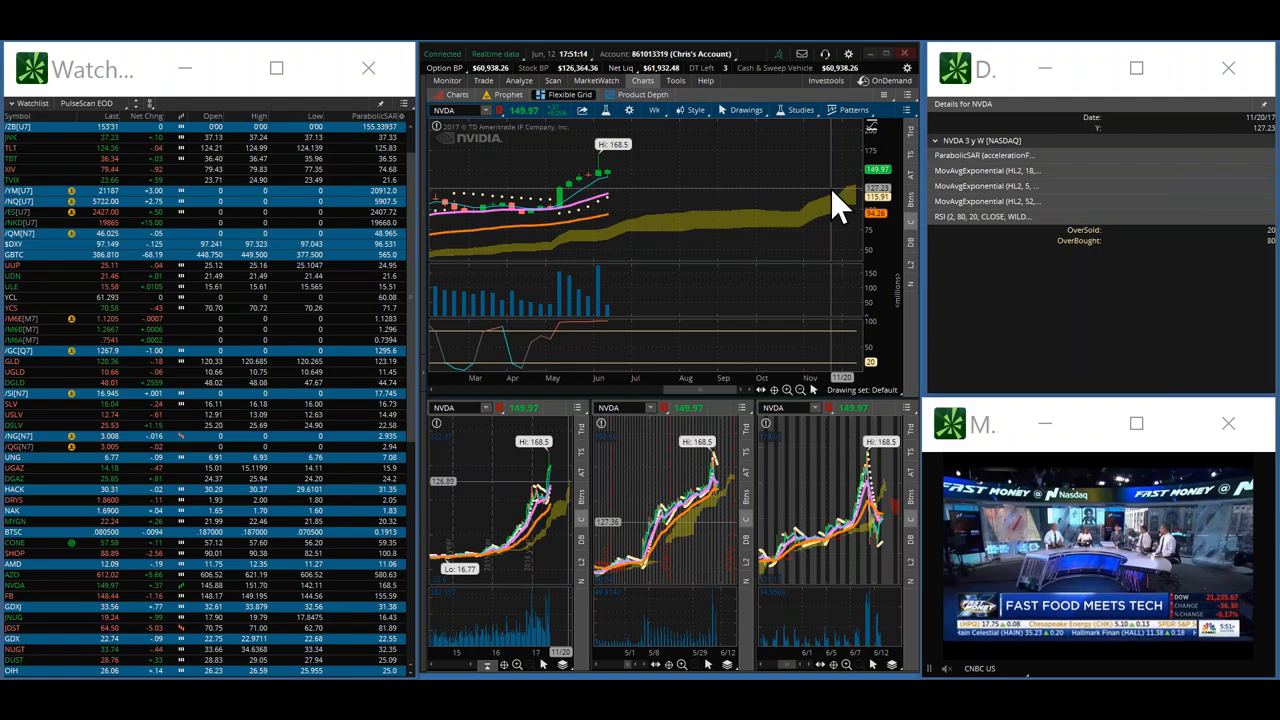
{"action": "mouse_move", "coordinate": [840, 165]}
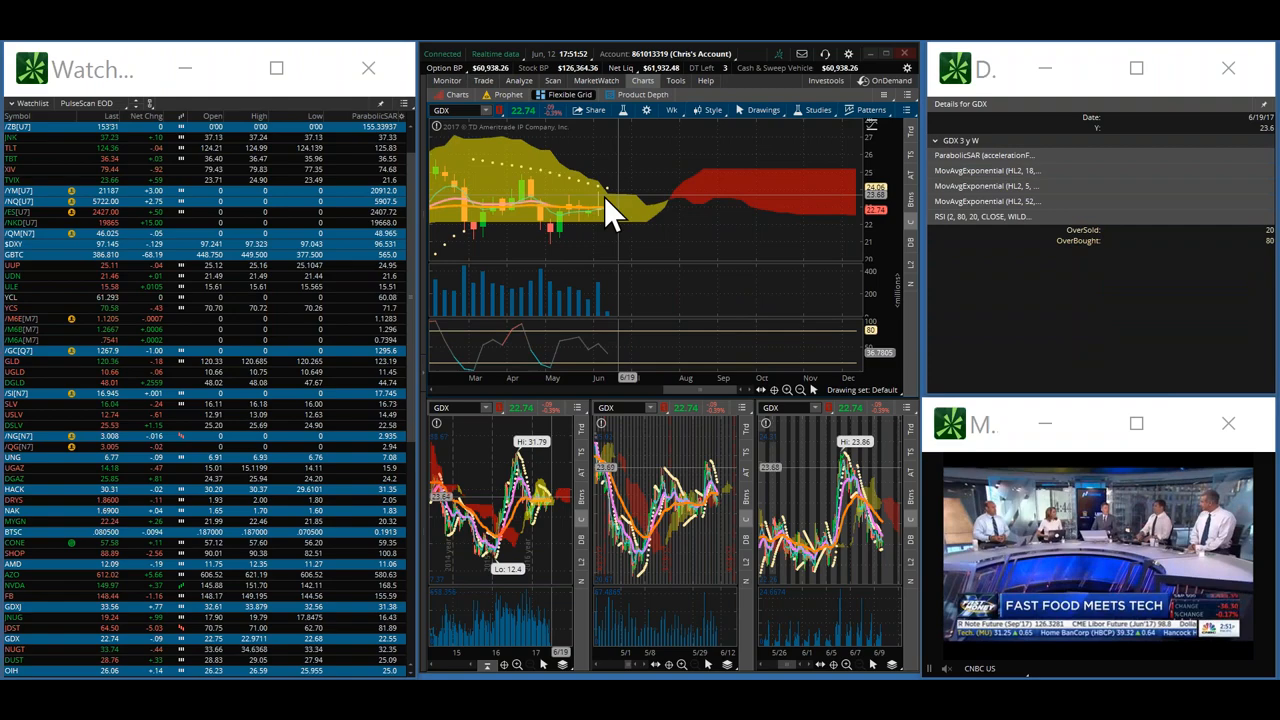
{"action": "mouse_move", "coordinate": [620, 230]}
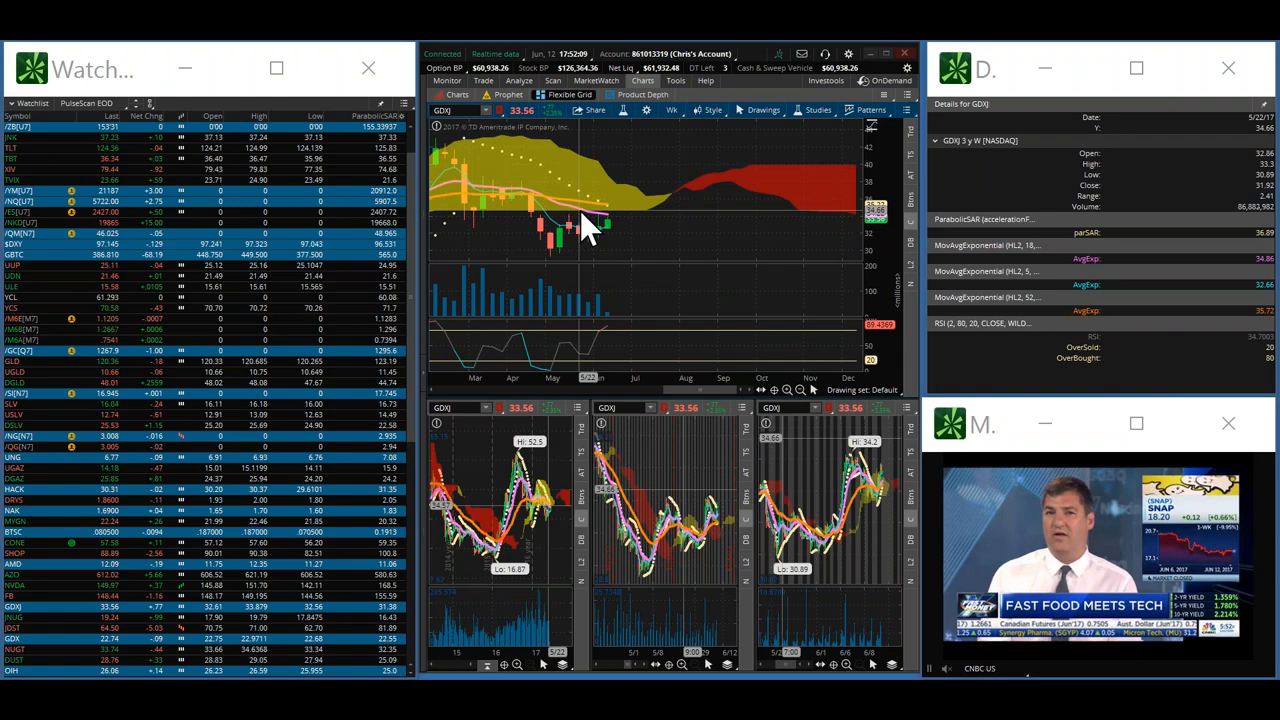
{"action": "mouse_move", "coordinate": [615, 240]}
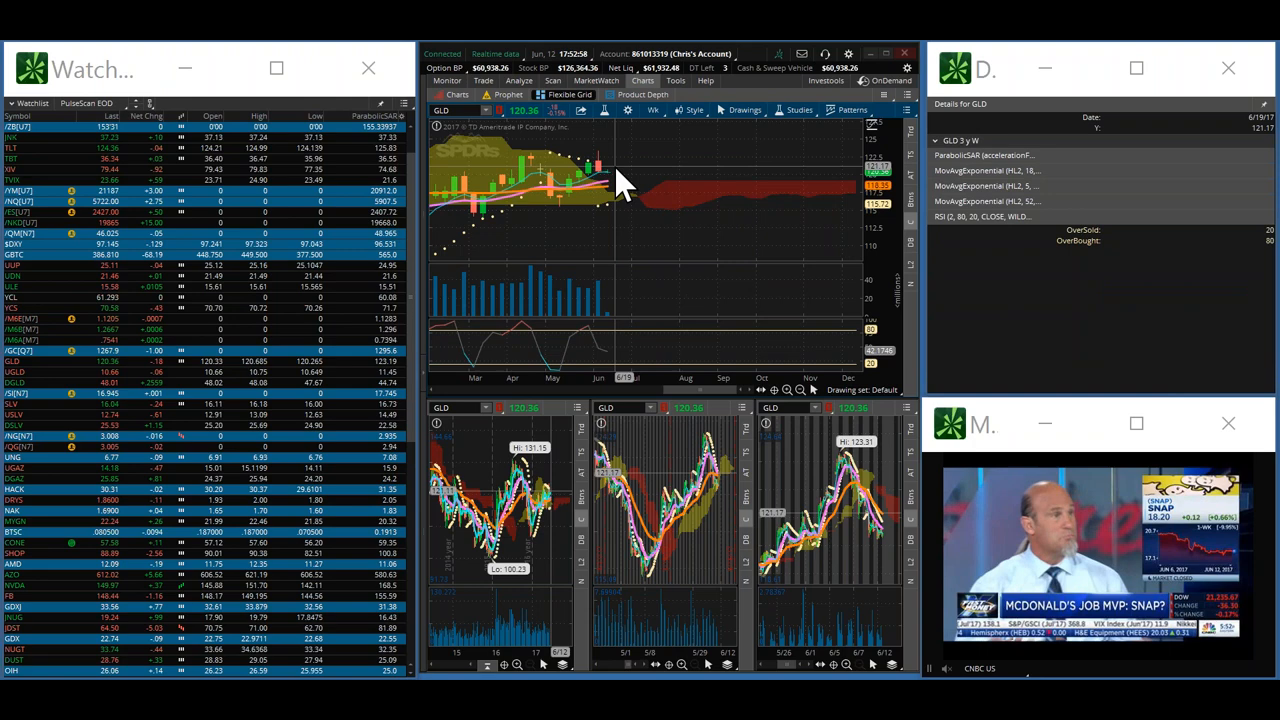
{"action": "mouse_move", "coordinate": [610, 190]}
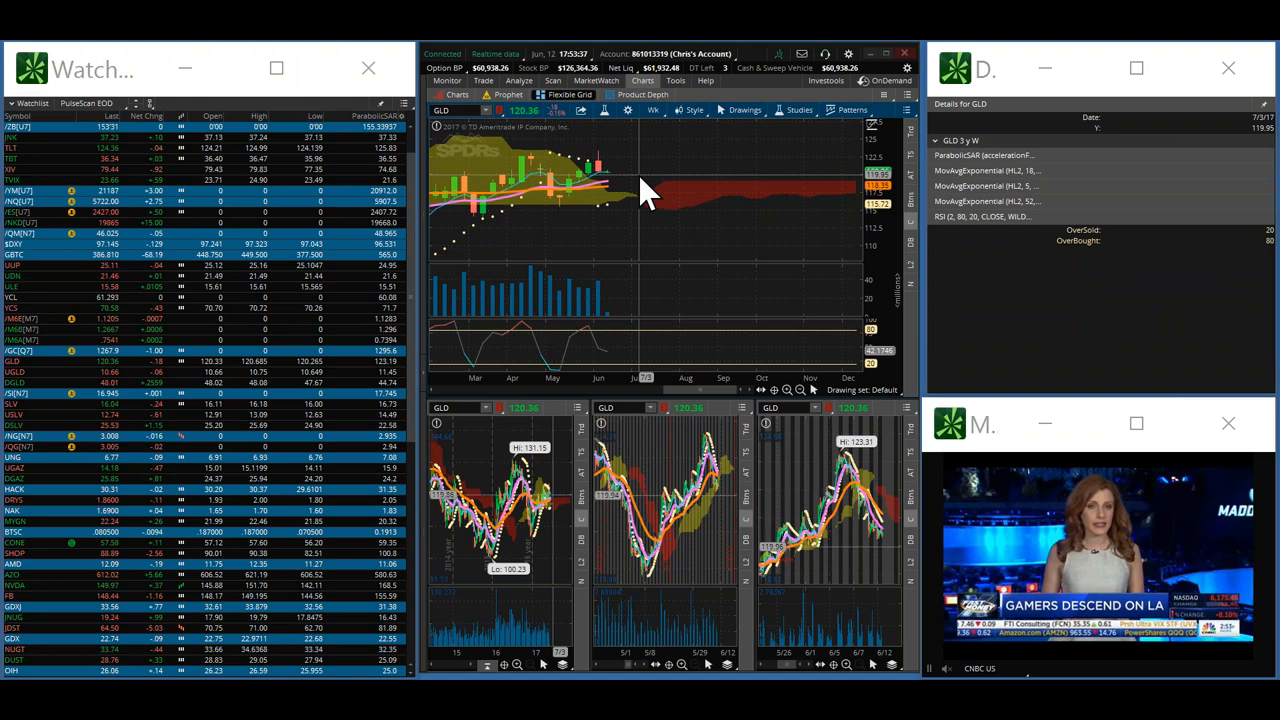
{"action": "mouse_move", "coordinate": [595, 167]}
{"action": "type", "text": "GMS"}
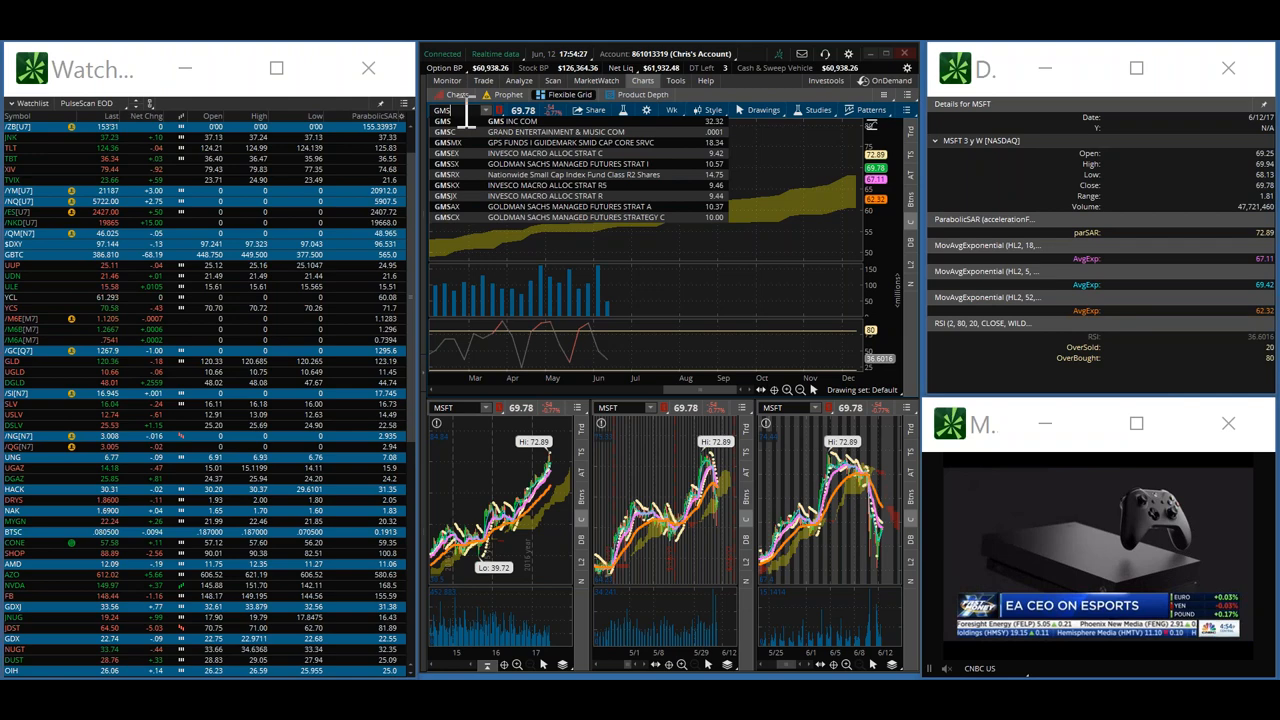
{"action": "type", "text": "GAME"}
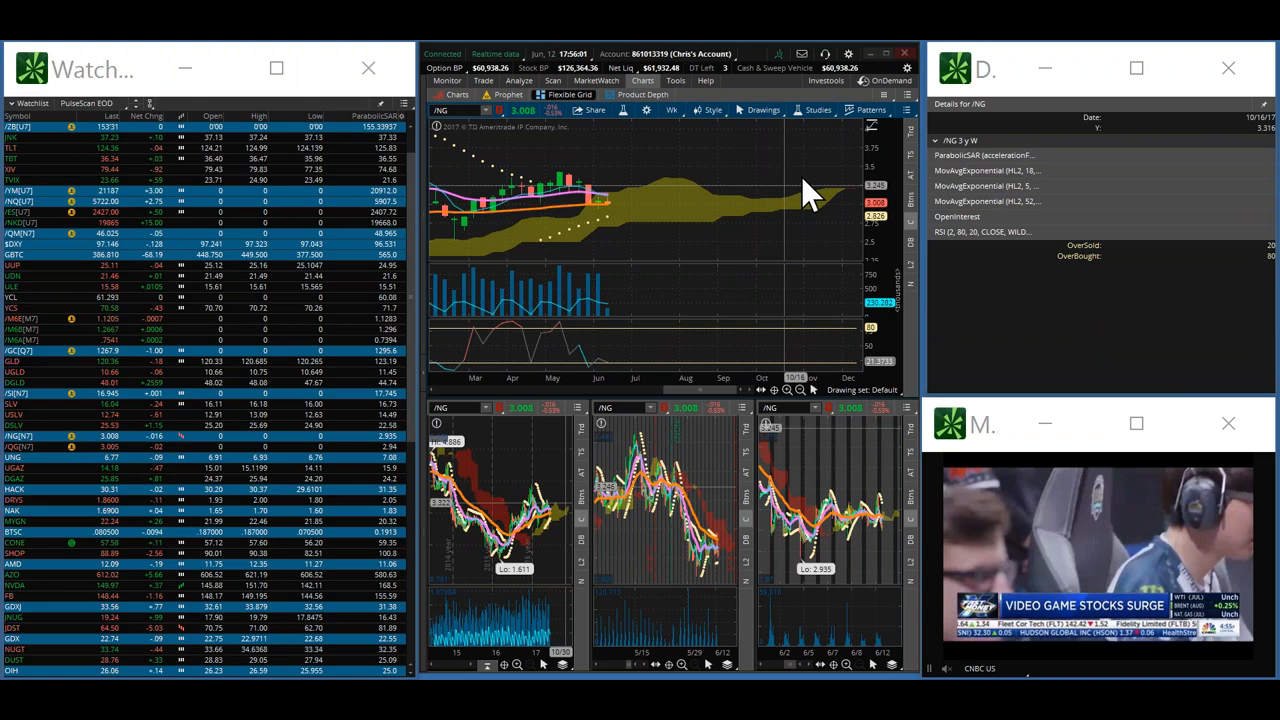
{"action": "mouse_move", "coordinate": [625, 180]}
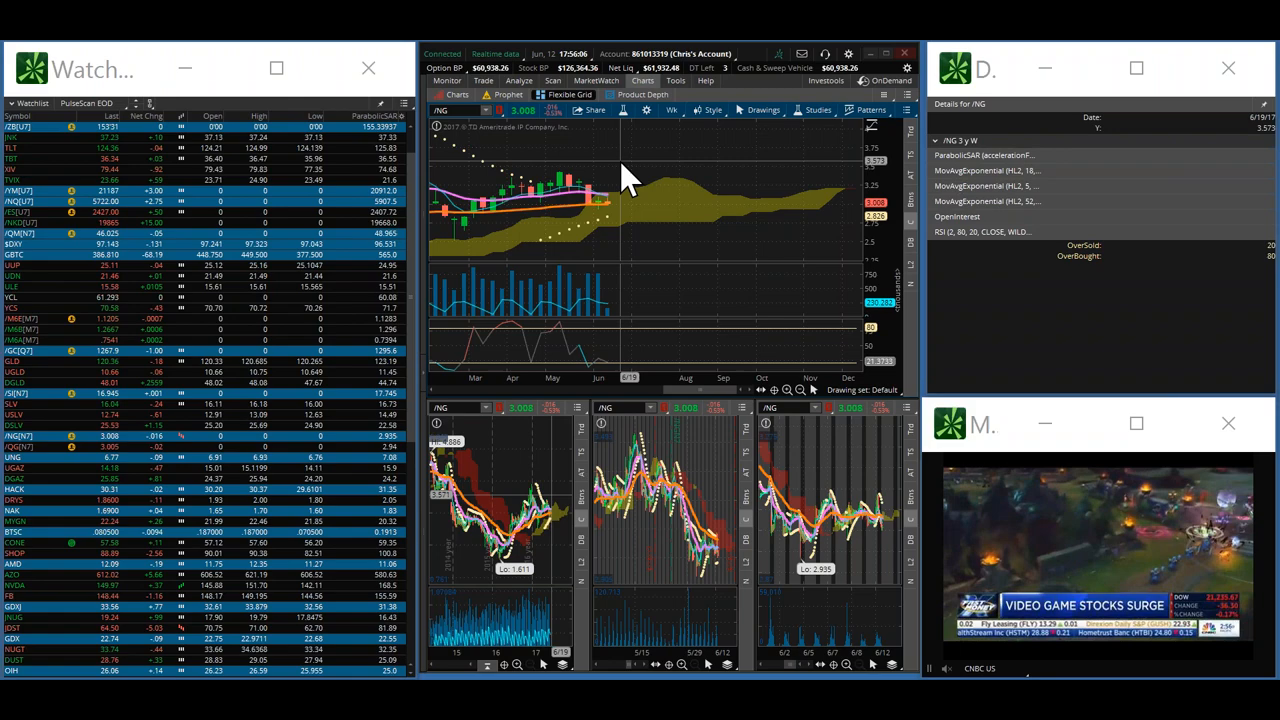